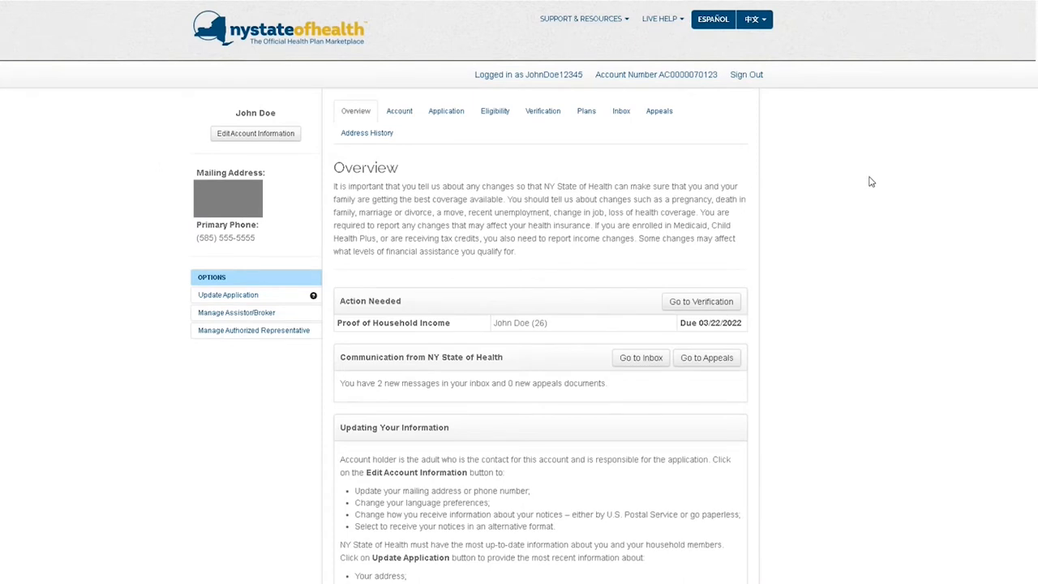
mouse_move(959, 139)
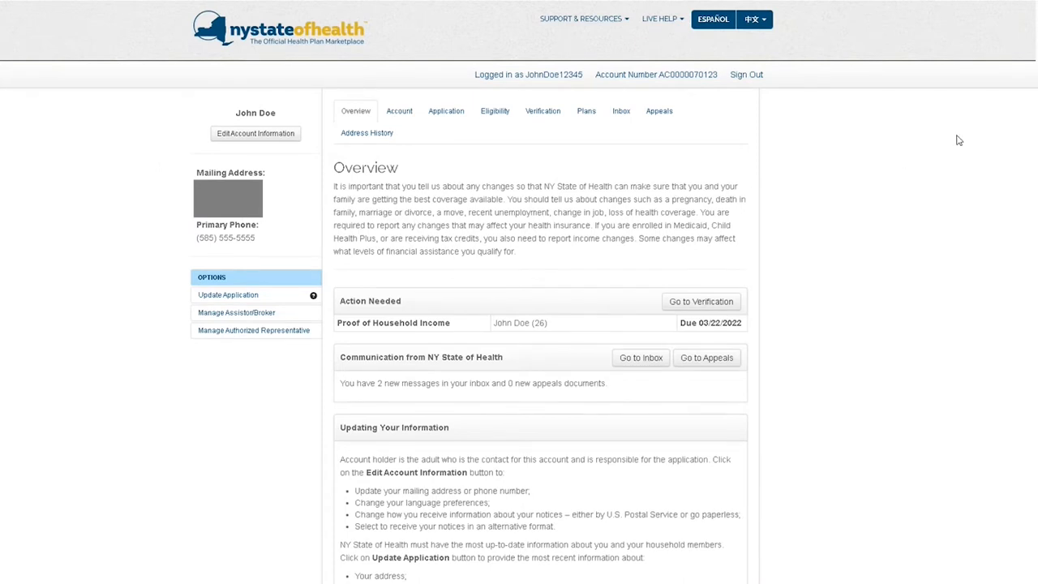
mouse_move(435, 334)
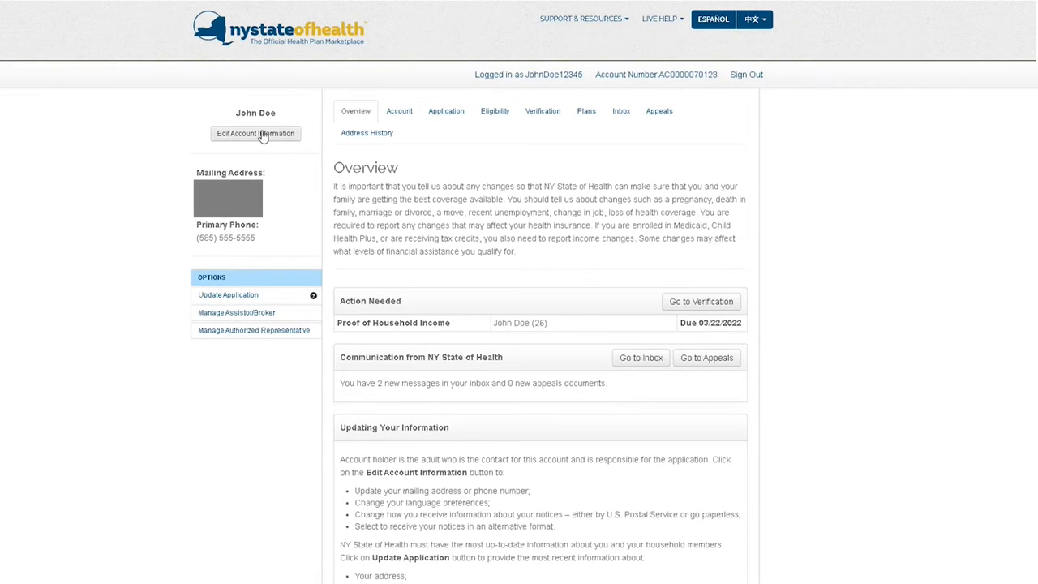
mouse_move(575, 156)
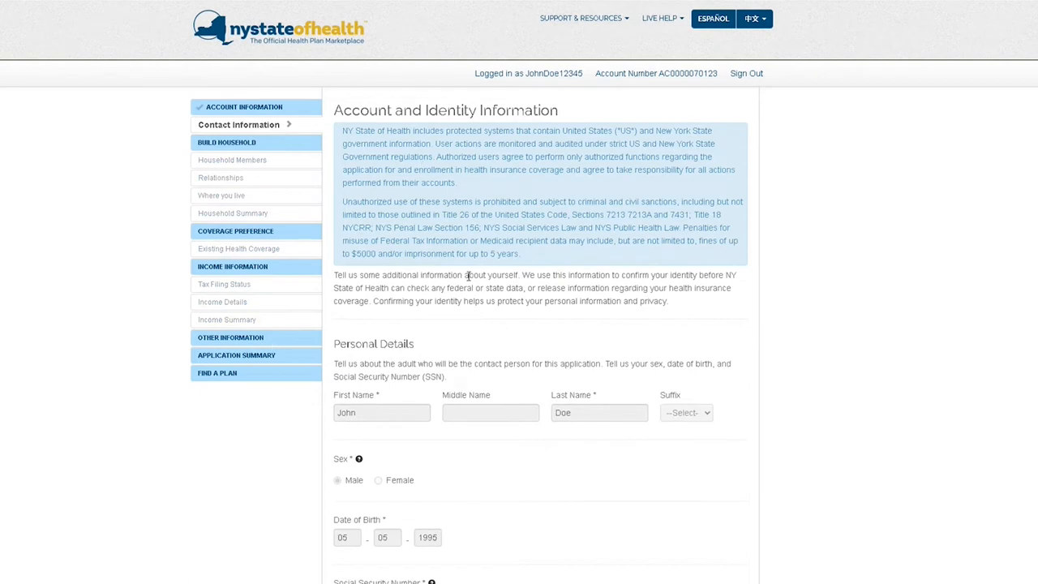
mouse_move(393, 341)
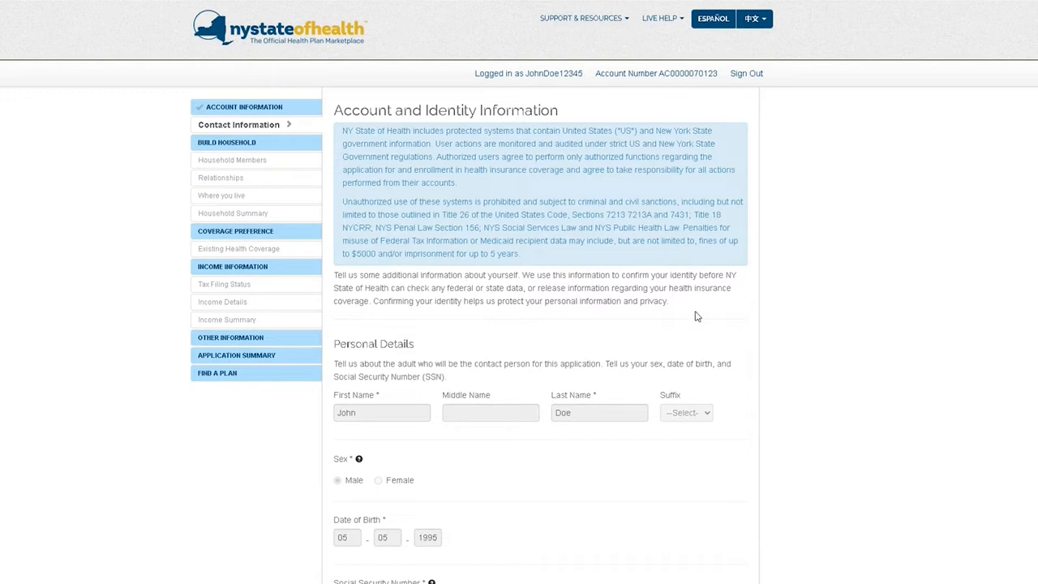
scroll(down, 3)
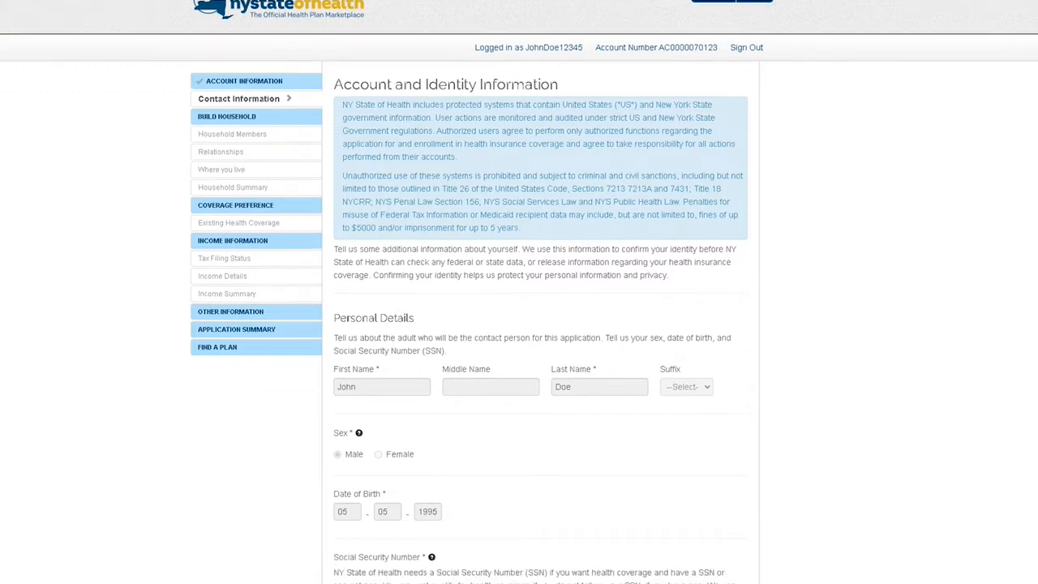
scroll(down, 3)
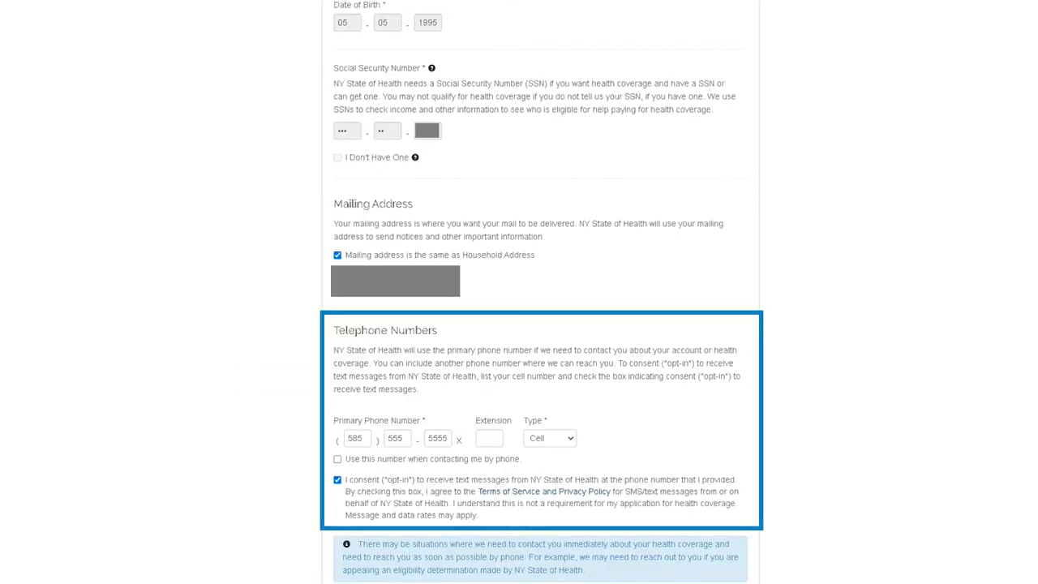
scroll(down, 3)
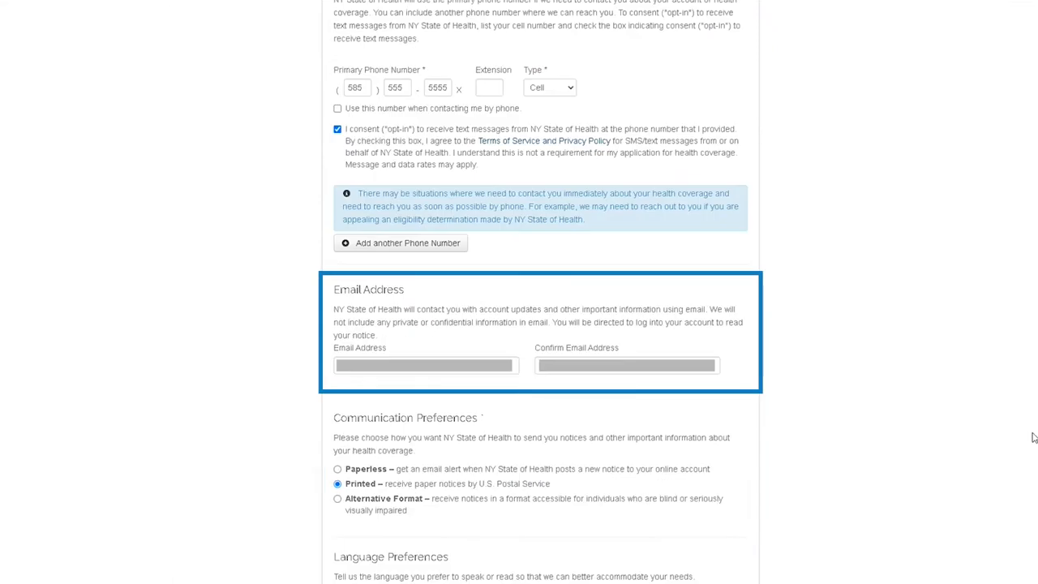
scroll(down, 3)
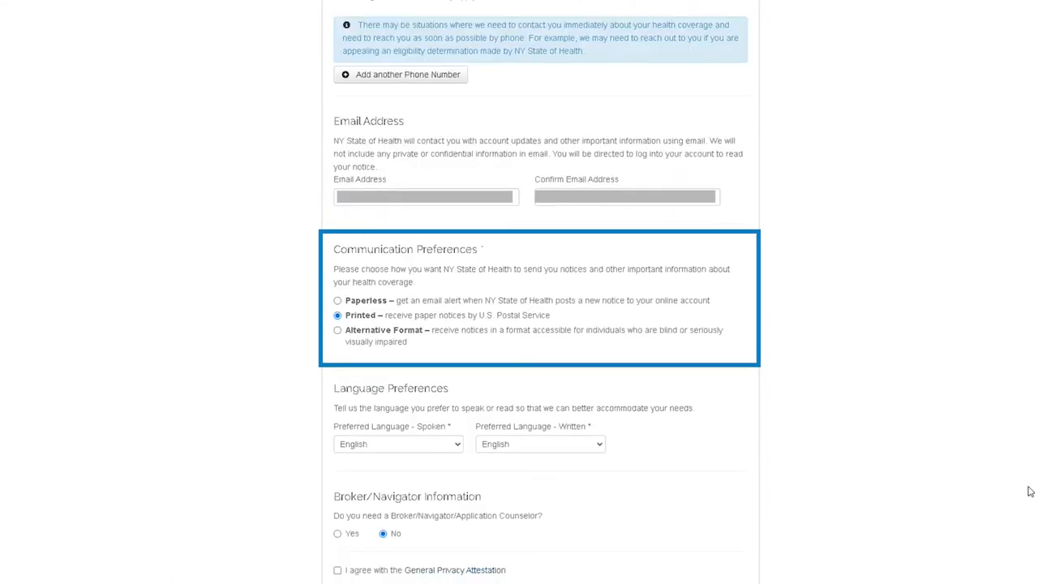